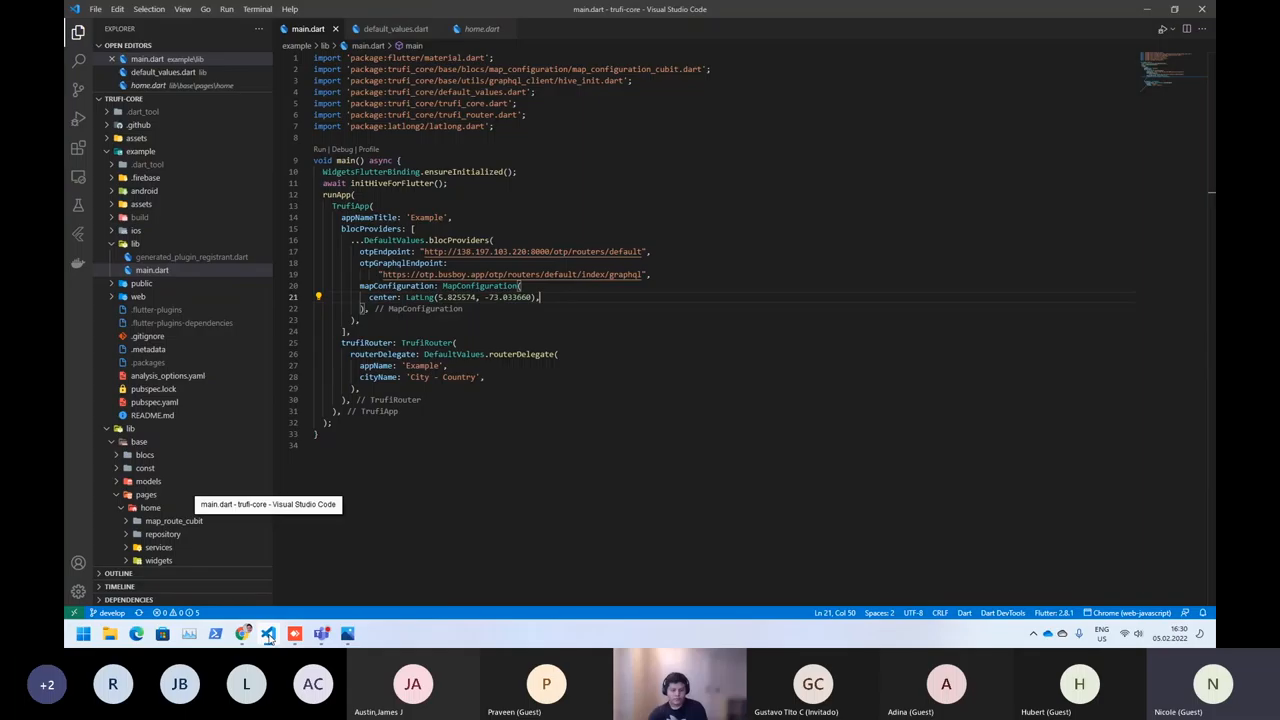
{"action": "mouse_move", "coordinate": [244, 632]}
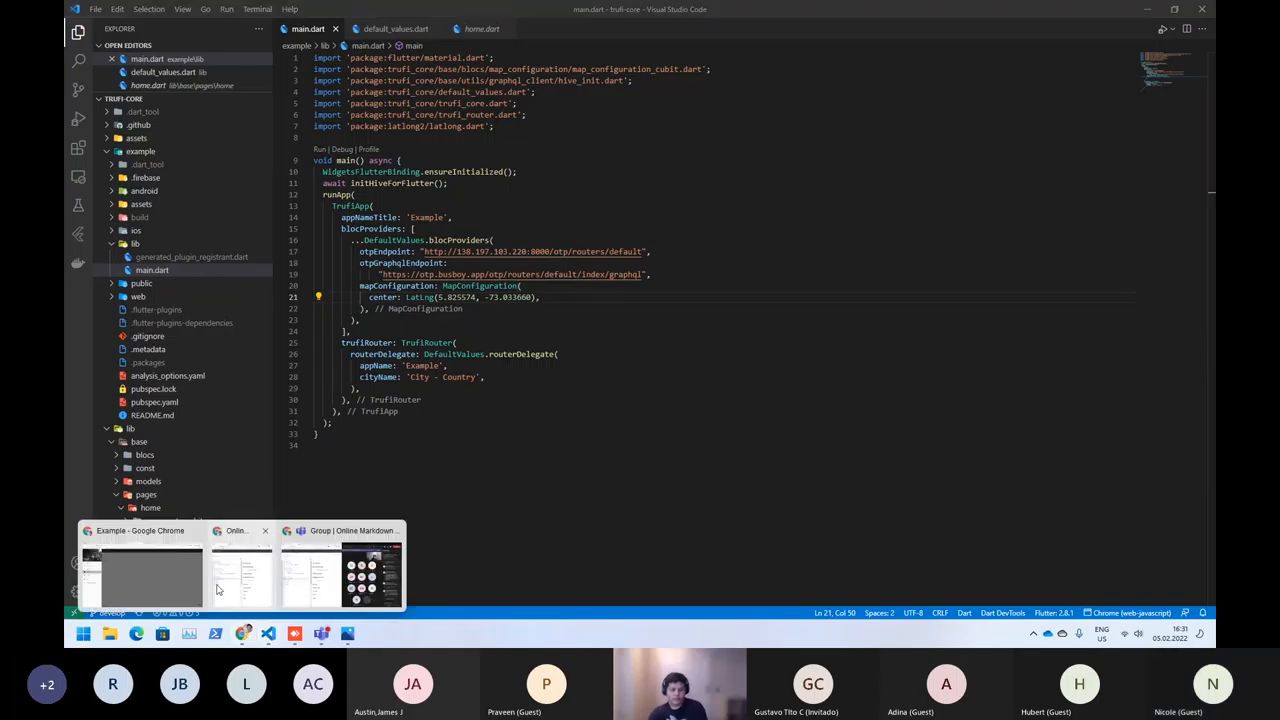
Switch from main.dart in the editor to the trufi-core repository page on GitHub
{"action": "left_click", "coordinate": [140, 576]}
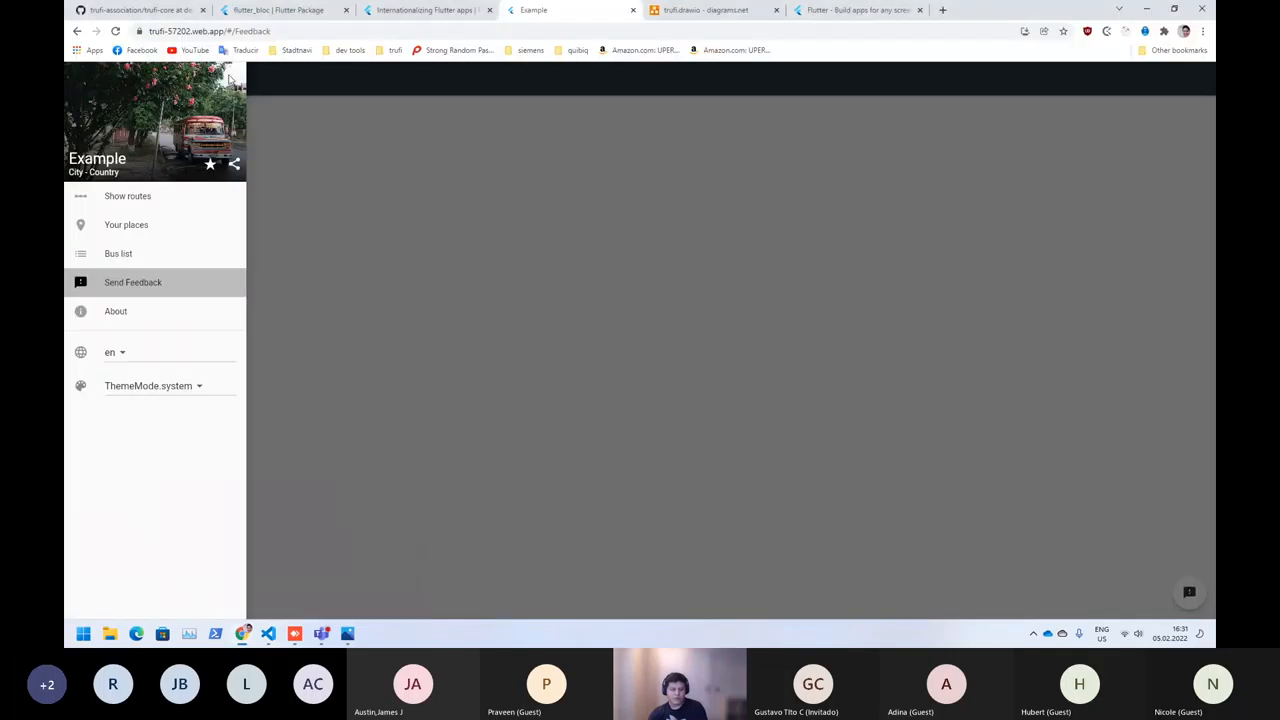
{"action": "left_click", "coordinate": [140, 10]}
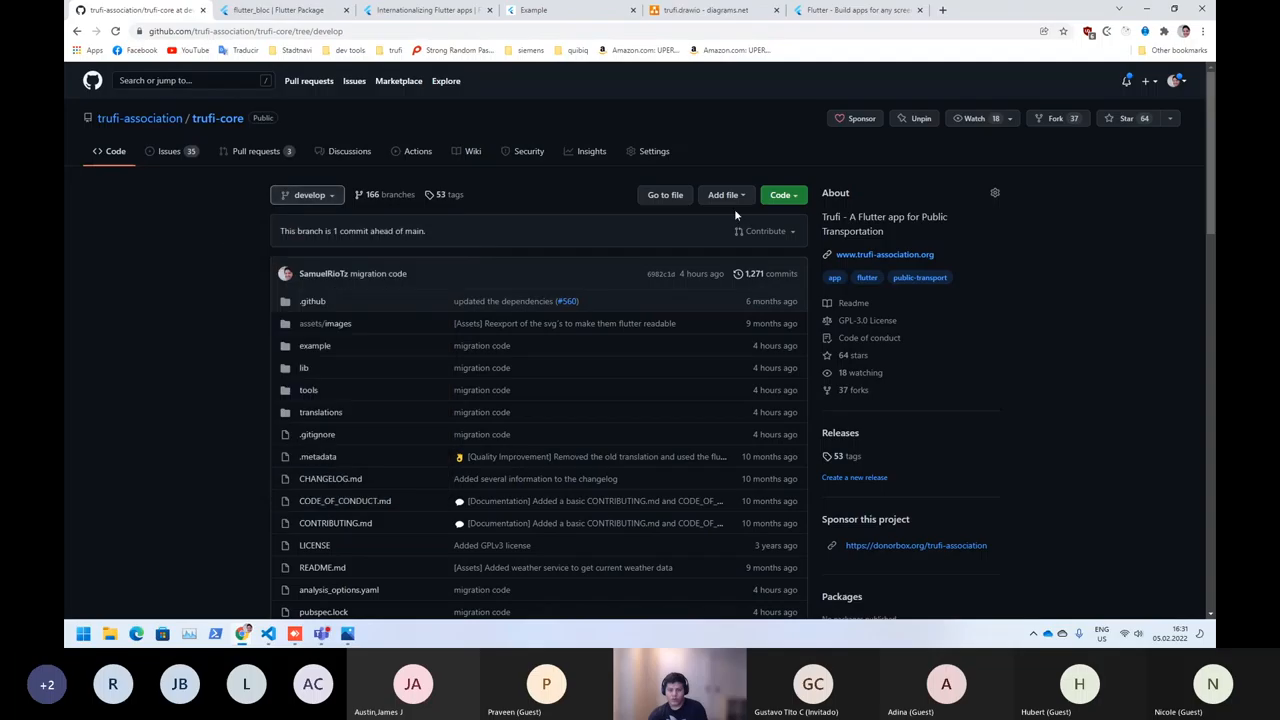
Review the trufi-core clone addresses for GitHub CLI and SSH, then return to main.dart
{"action": "left_click", "coordinate": [780, 194]}
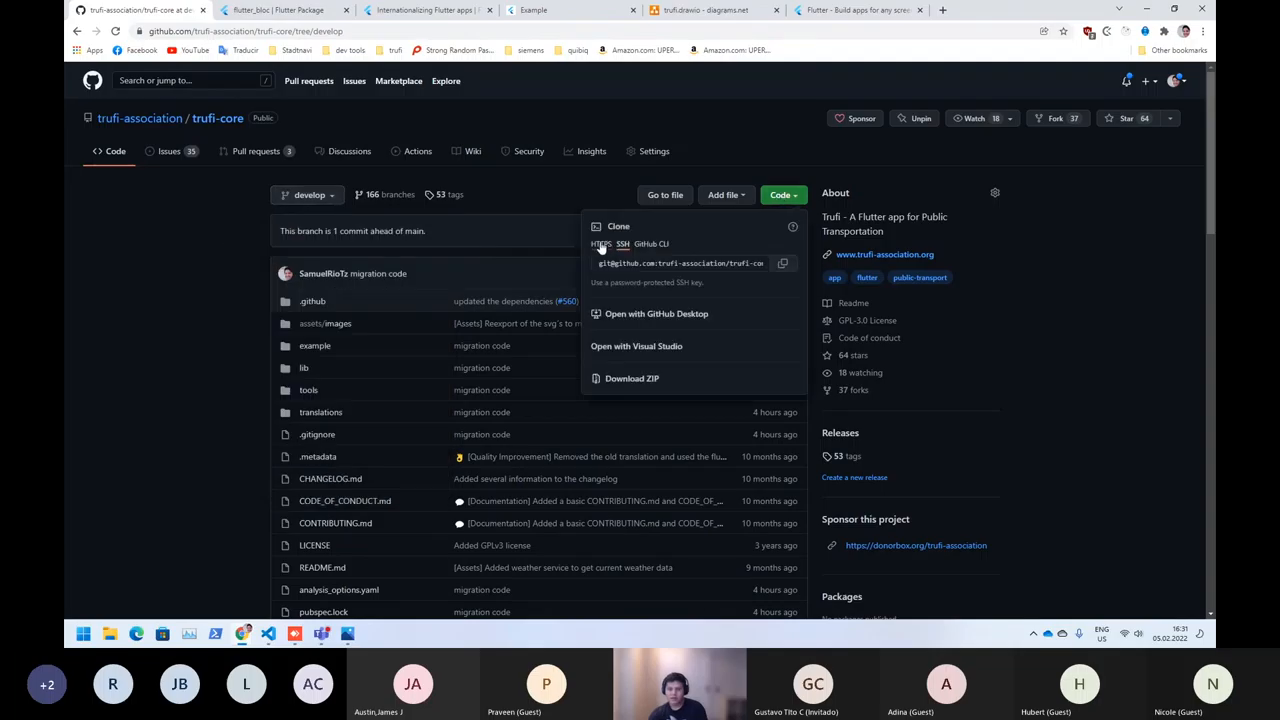
{"action": "mouse_move", "coordinate": [600, 248]}
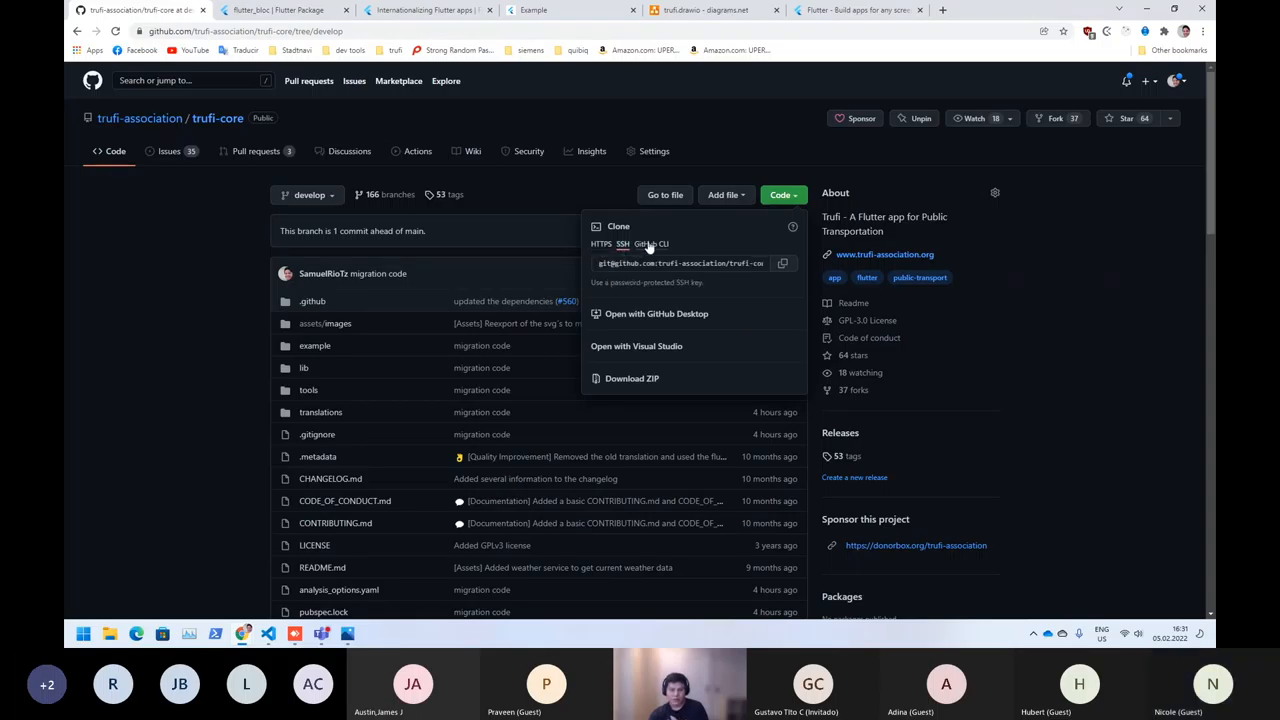
{"action": "left_click", "coordinate": [652, 244]}
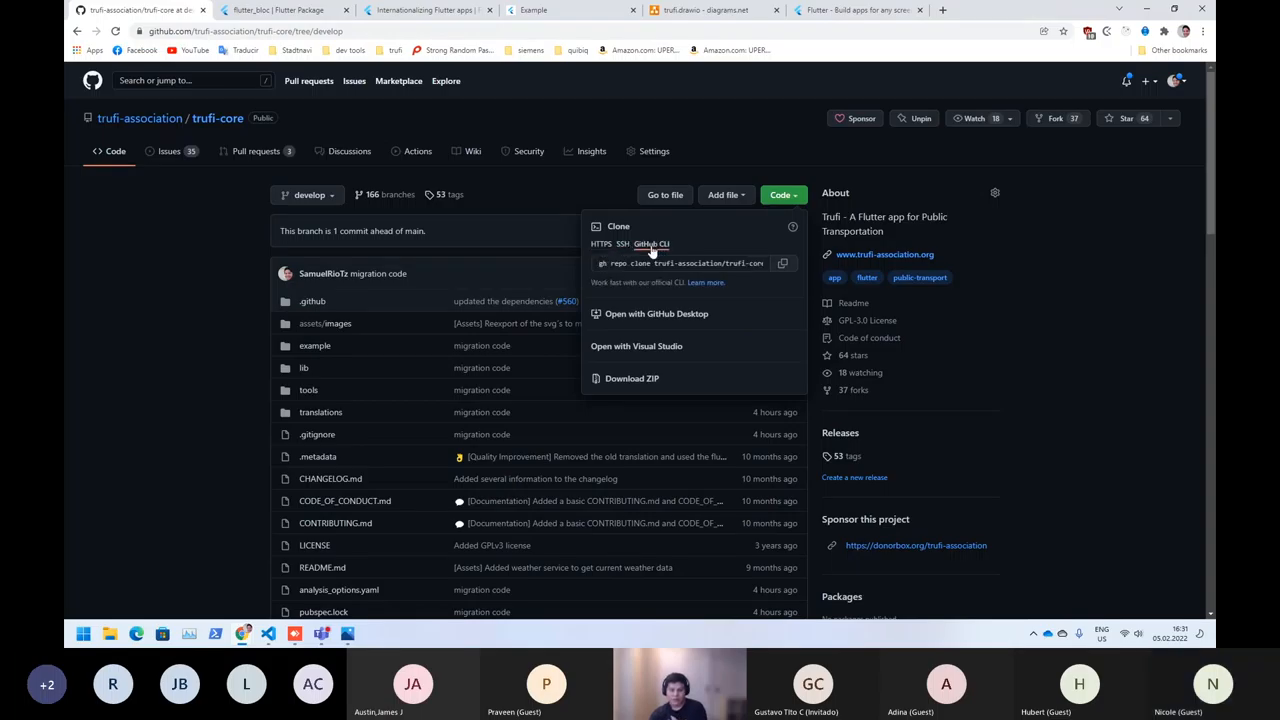
{"action": "left_click", "coordinate": [624, 244]}
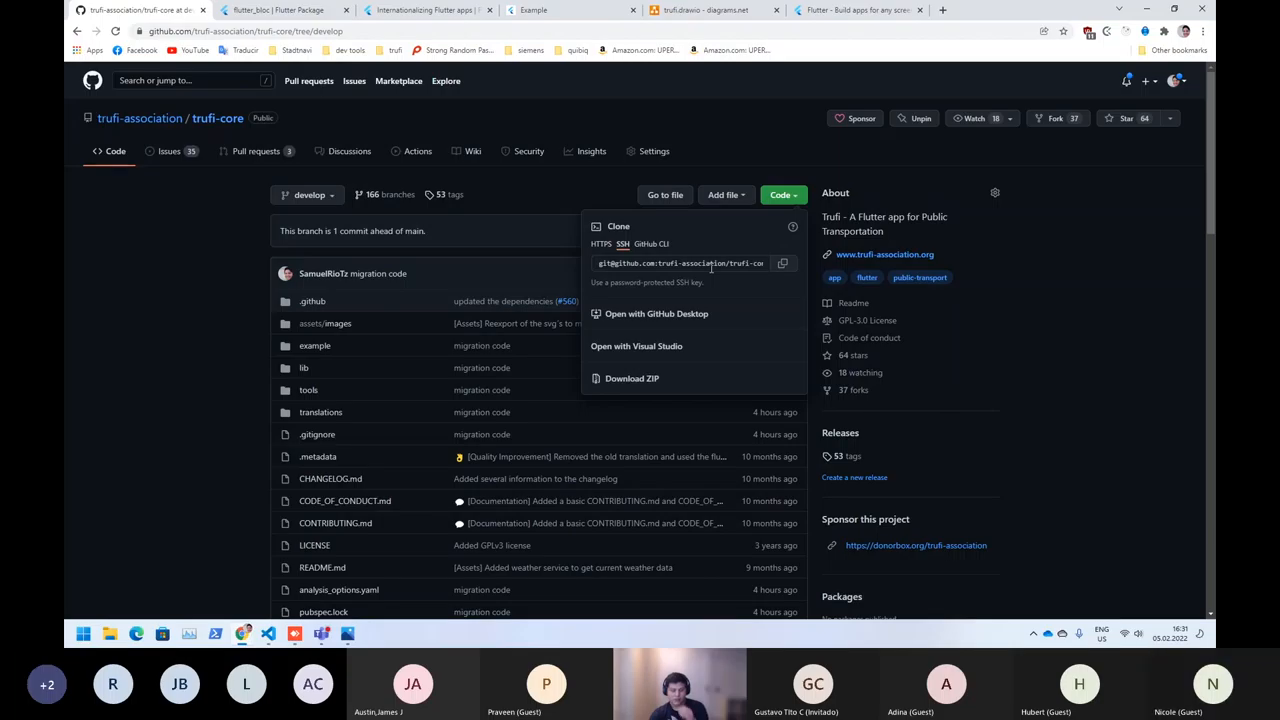
{"action": "mouse_move", "coordinate": [552, 384]}
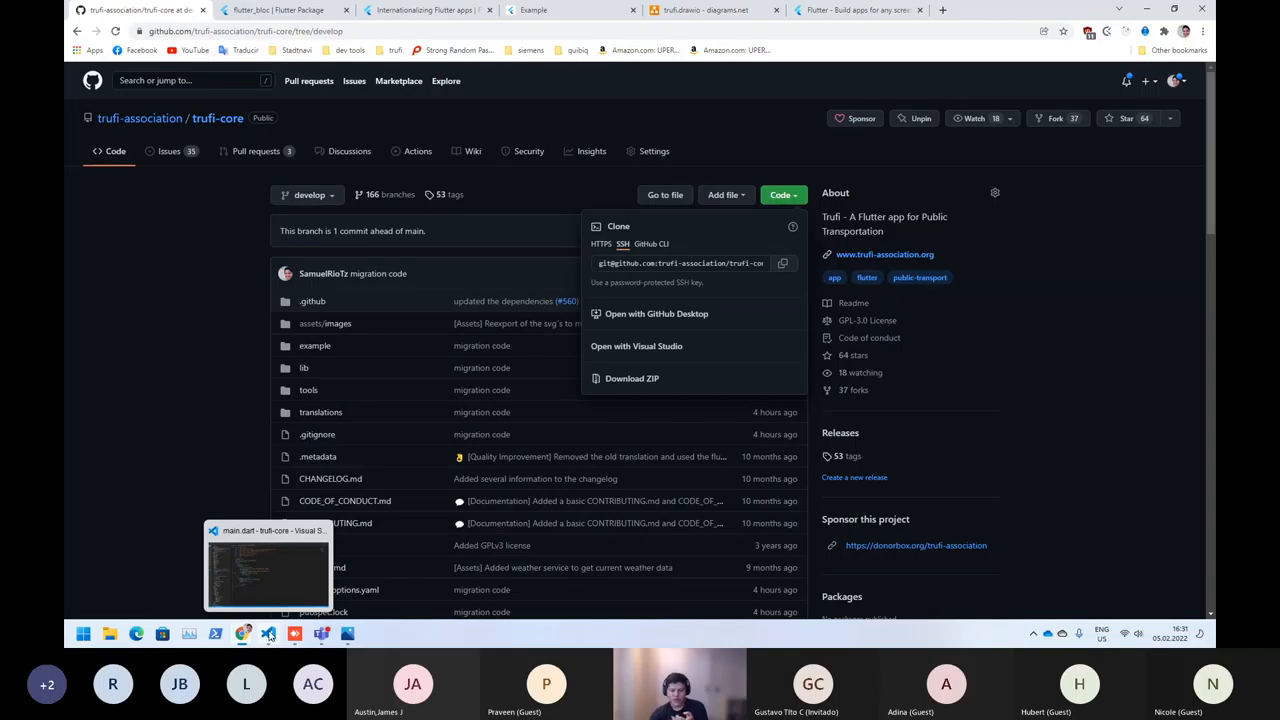
{"action": "left_click", "coordinate": [264, 564]}
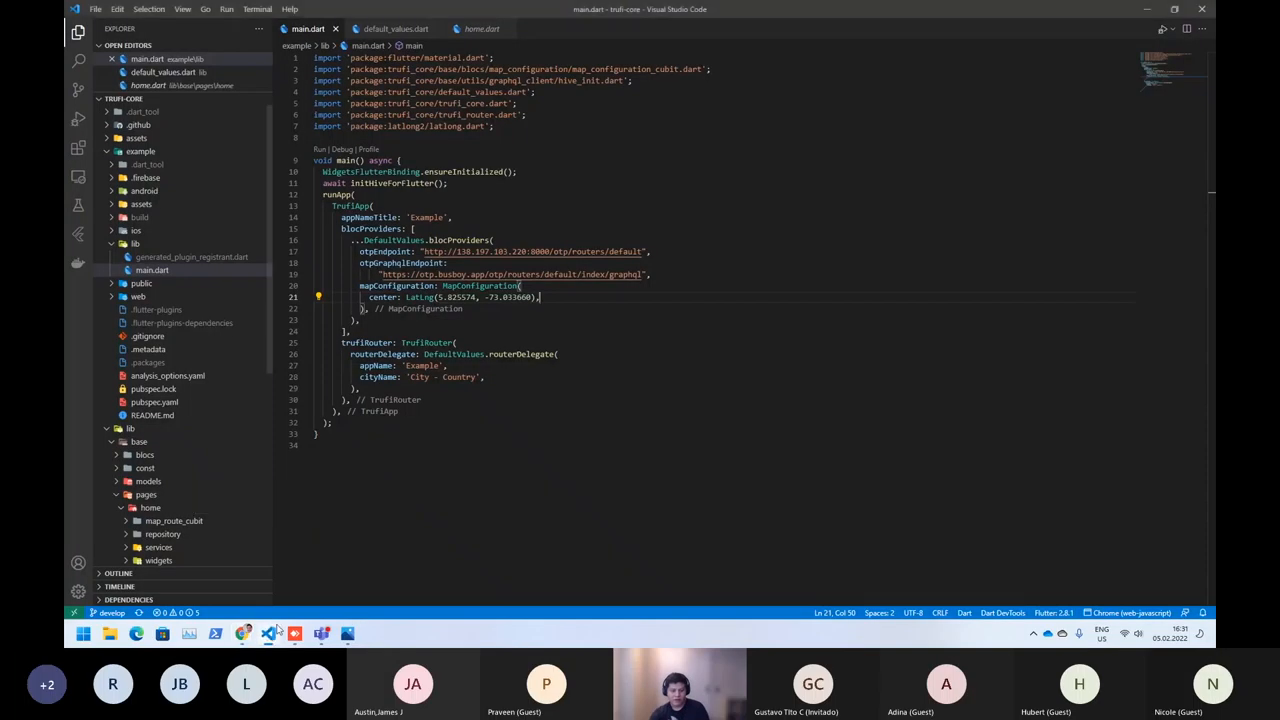